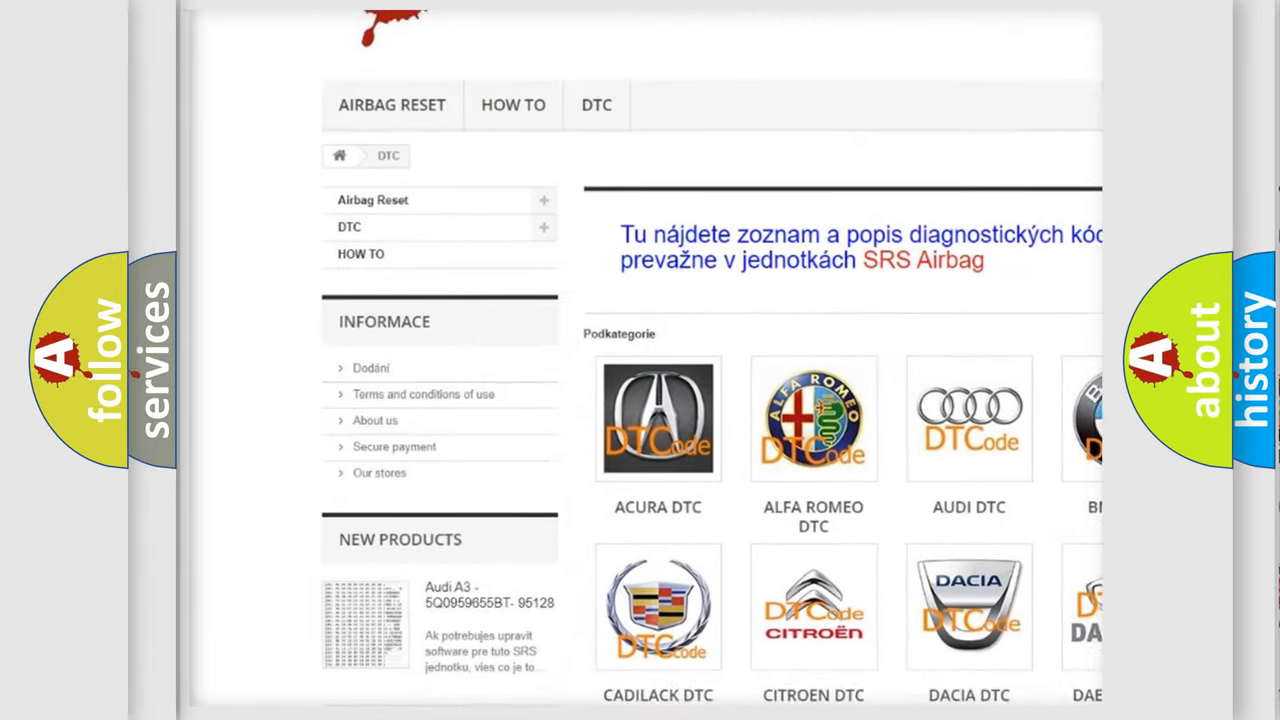
{"action": "scroll", "scroll_direction": "down", "scroll_amount": 3}
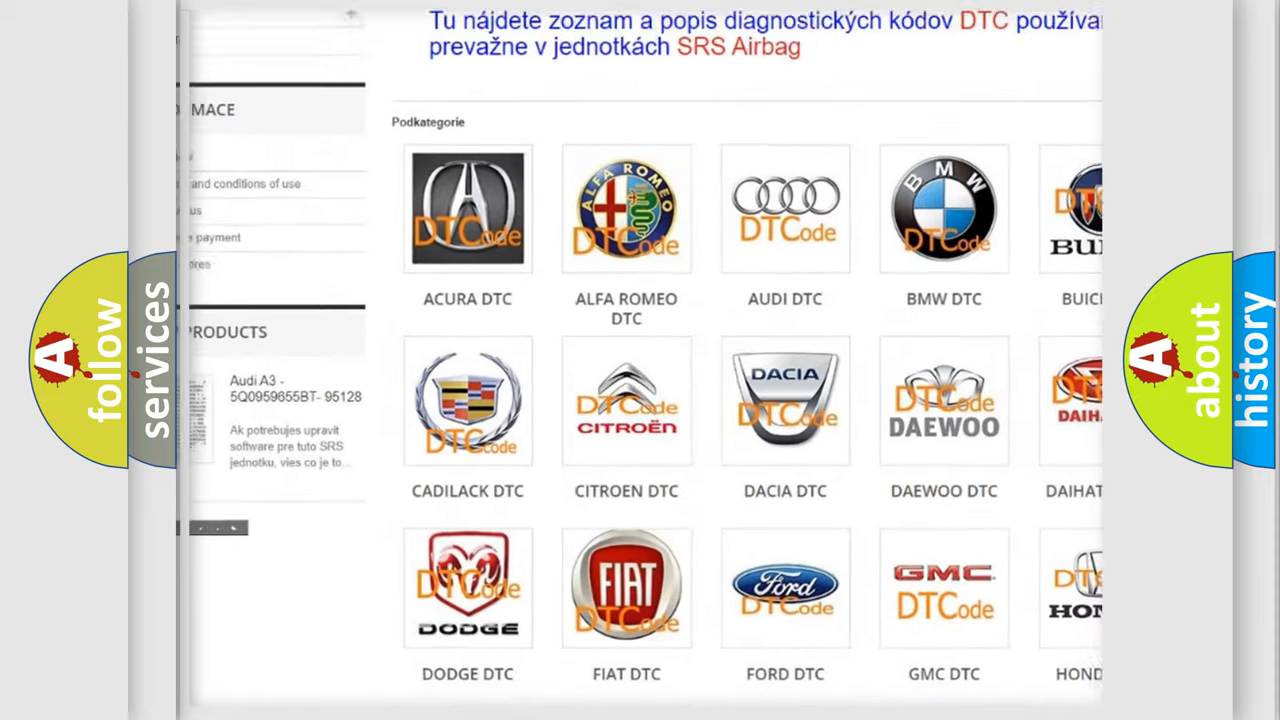
{"action": "scroll", "scroll_direction": "down", "scroll_amount": 3}
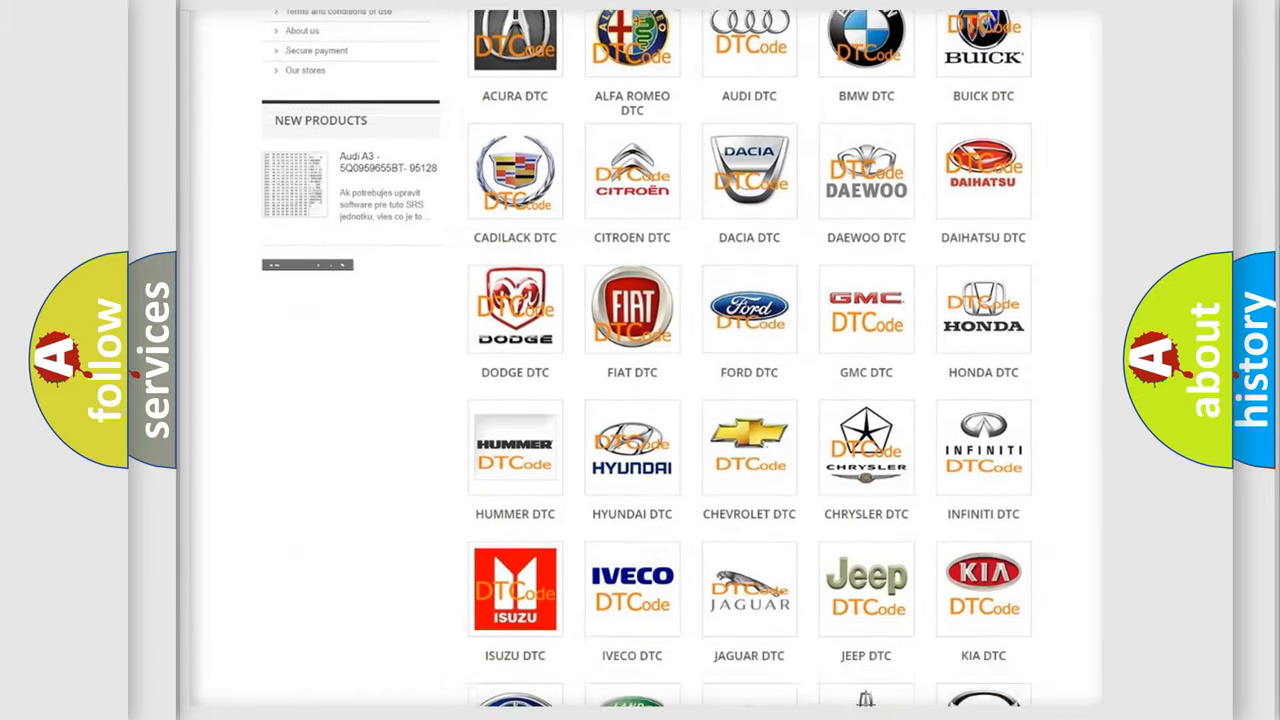
{"action": "scroll", "scroll_direction": "down", "scroll_amount": 3}
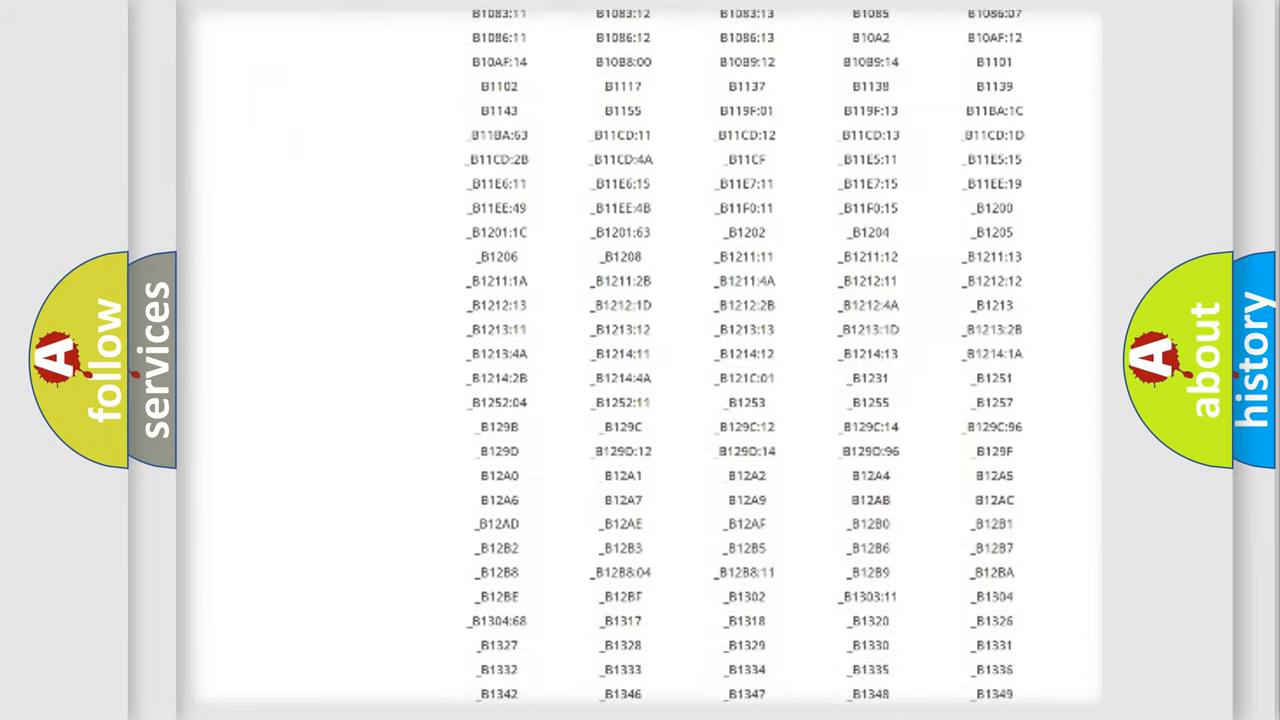
{"action": "scroll", "scroll_direction": "down", "scroll_amount": 3}
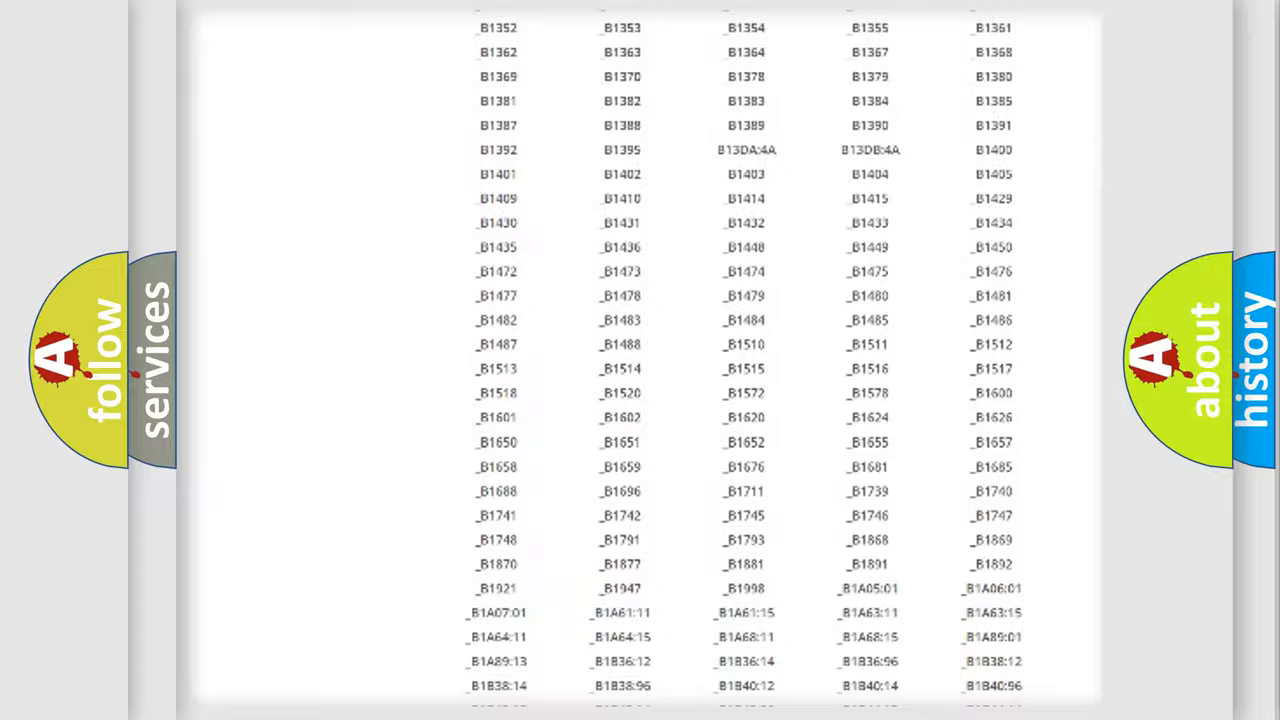